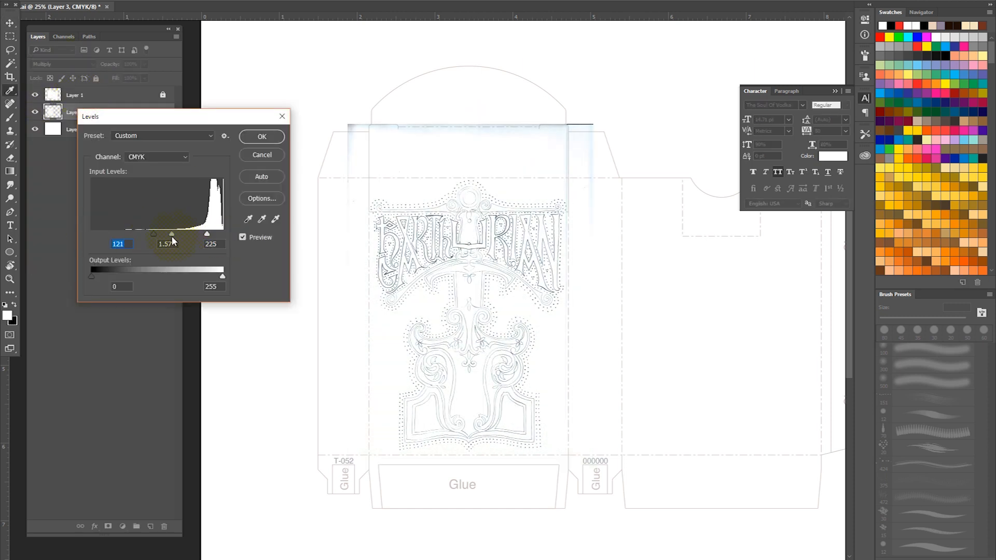
- Apply a Levels adjustment that darkens the pencil sketch lines of the ARTHURIAN design
left_click(261, 136)
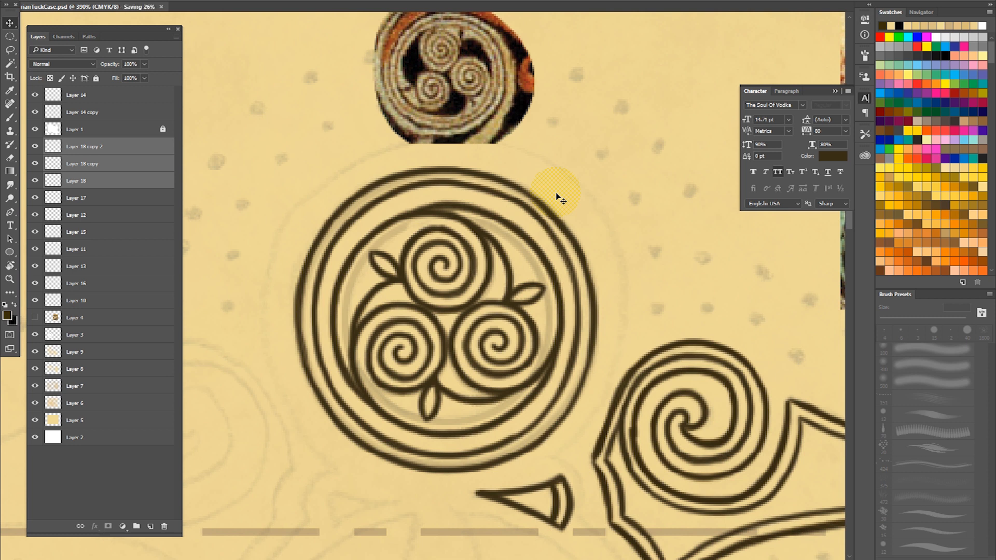
- Ink the triple-spiral roundel and central stem outlines in dark brown with a 3 px brush
left_click(76, 249)
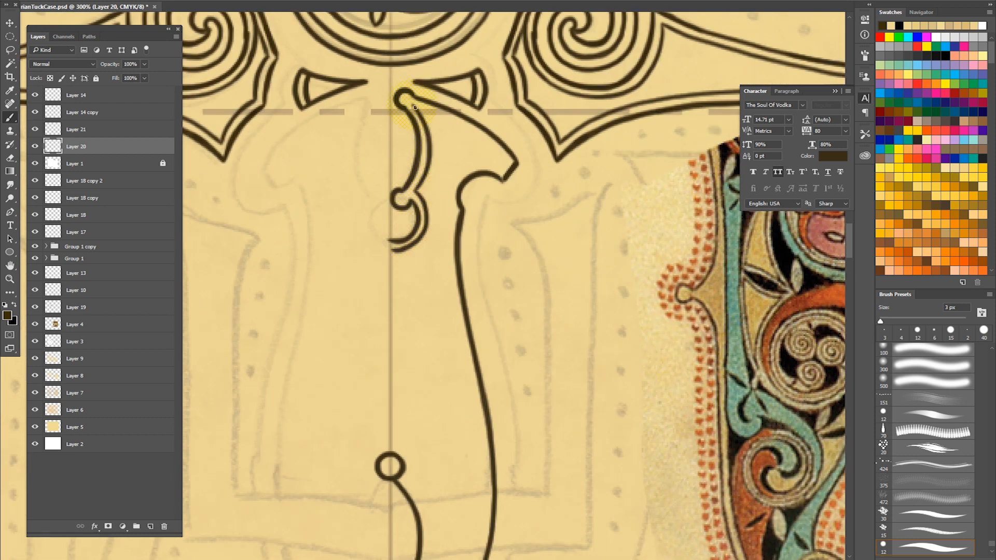
- Paint the long scroll curves and four-petal leaf motif with the 3 px brush
scroll("down", 3)
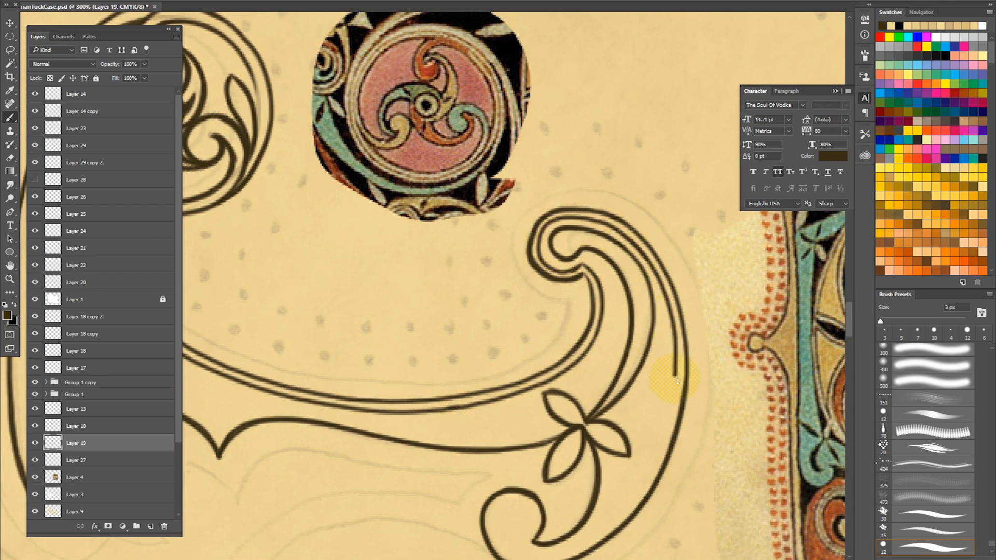
- Draw the arch curves, mirror the scrolls, and zoom out to check the full crest
scroll("down", 3)
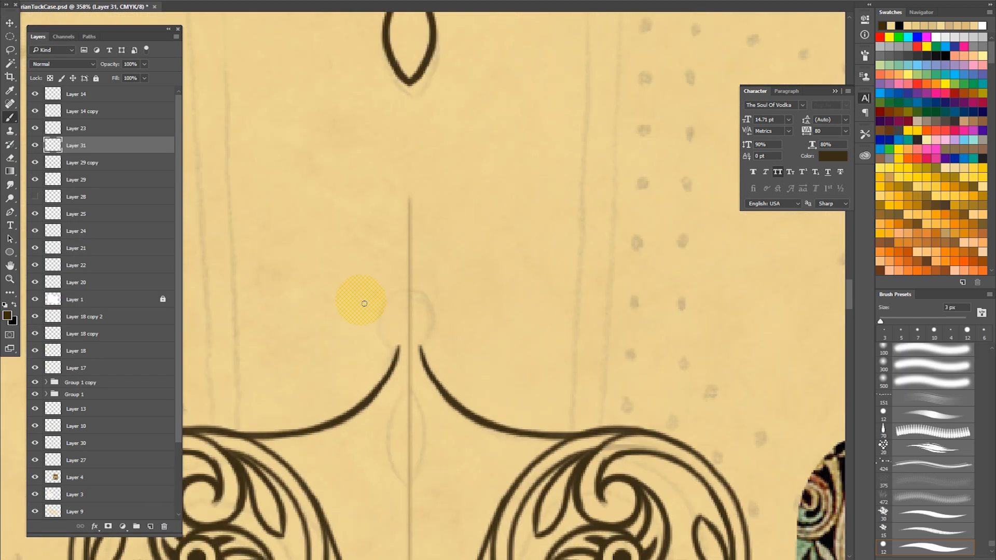
scroll("down", 3)
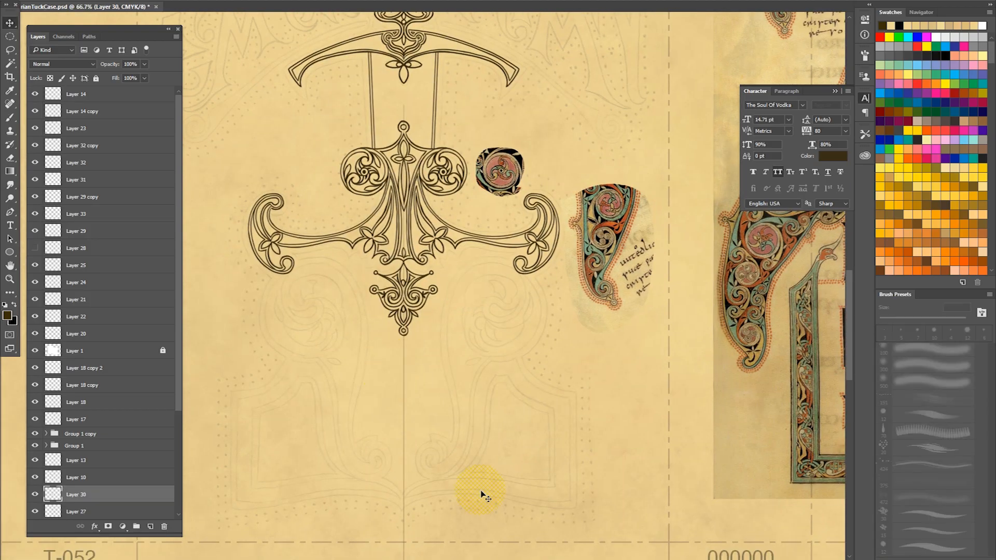
- Paint the three spiralling triskele arms with small leaves inside a double-circle roundel
scroll("up", 3)
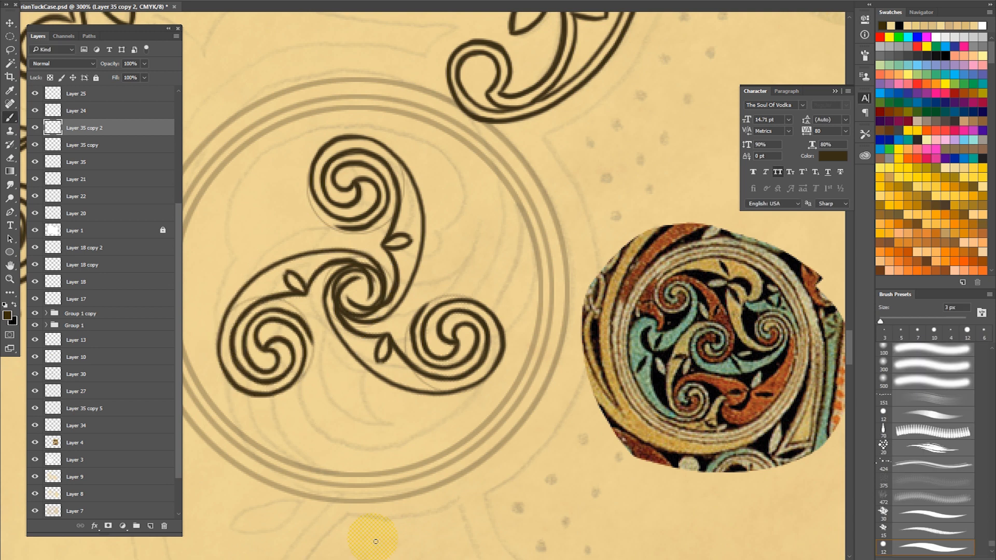
left_click(76, 162)
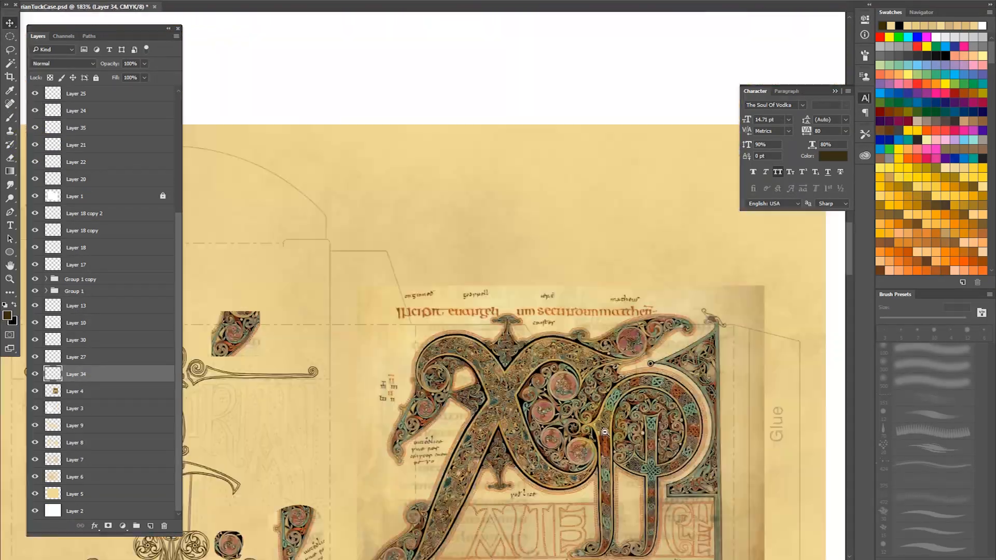
- Position the Book of Kells reference on Layer 34 over the tuck-case design
left_click(82, 247)
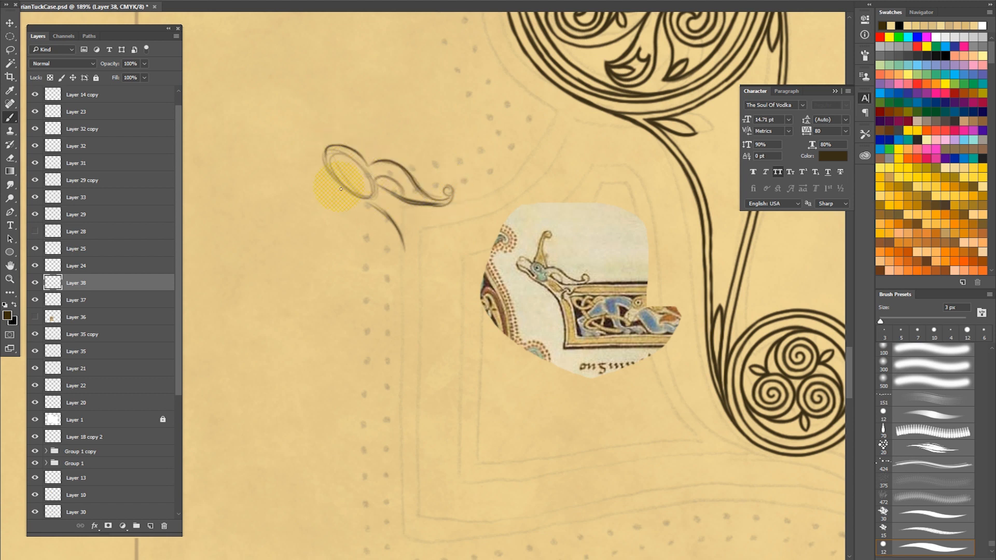
- Trace the double-lined border corner and the leaf-tipped scrollwork over the sketch
left_click_drag(341, 187, 350, 159)
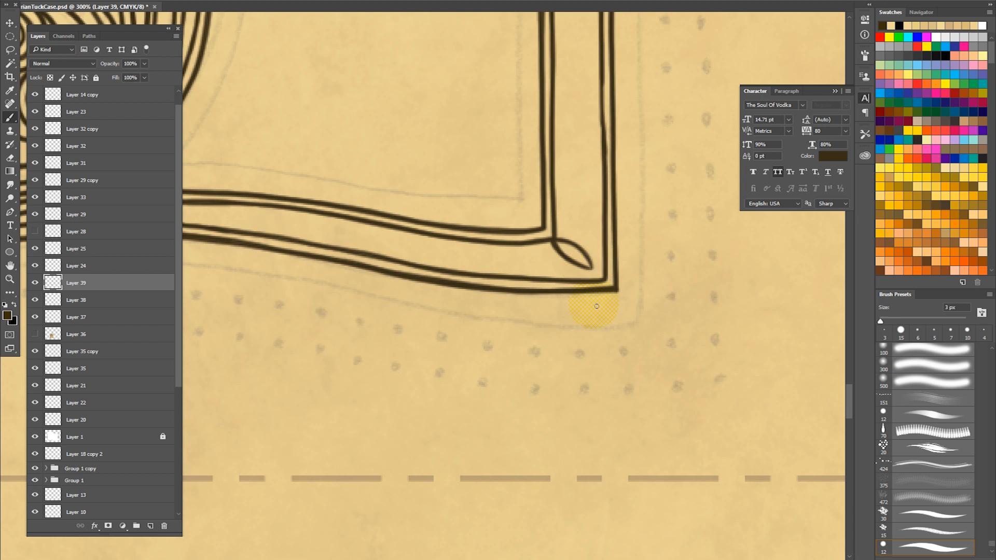
mouse_move(597, 308)
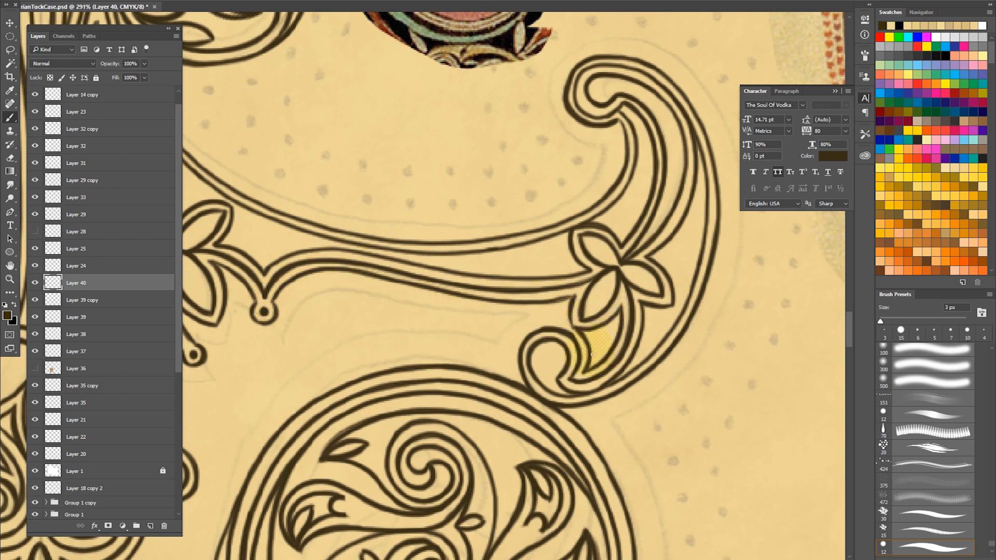
scroll("down", 3)
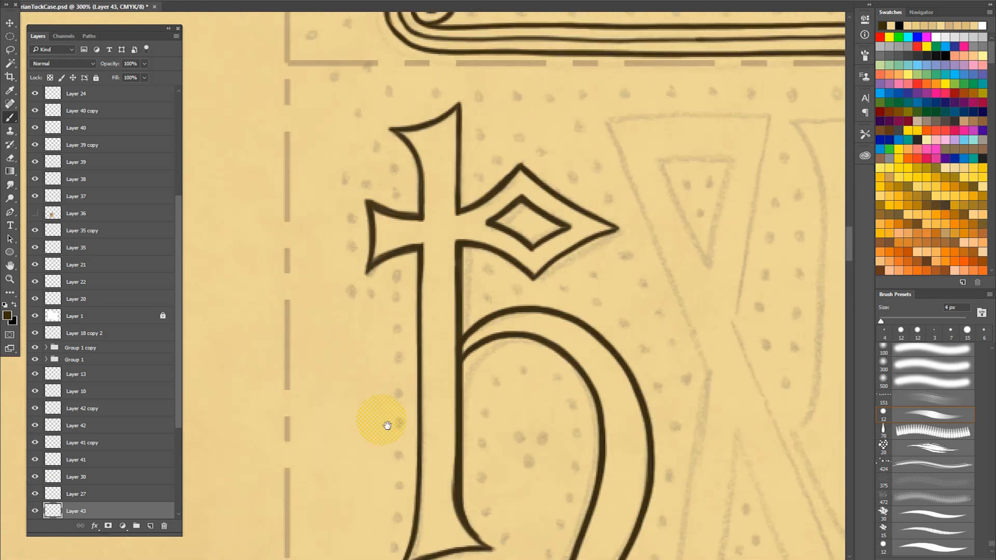
- Trace the angular A with its diamond counter and the other letter outlines
left_click(386, 425)
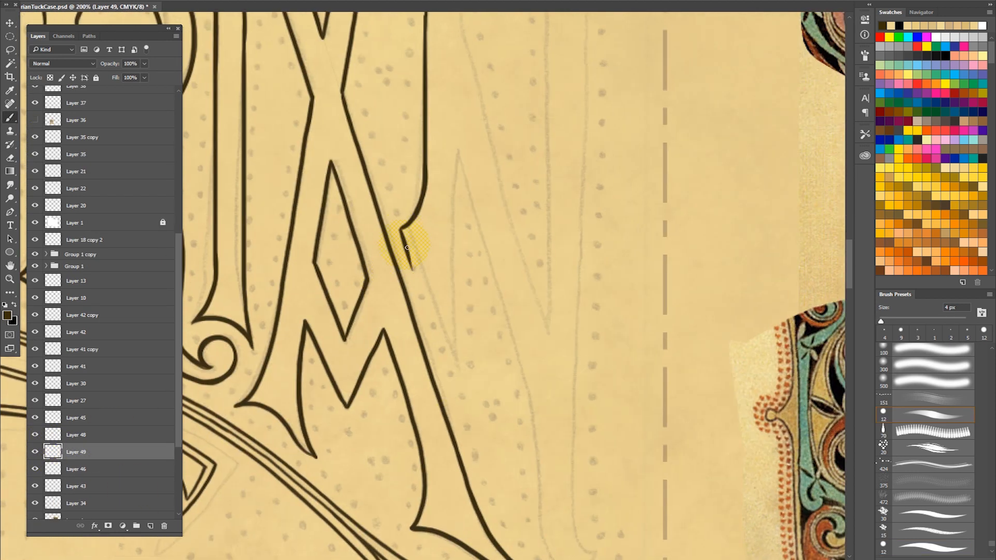
key("ctrl+plus")
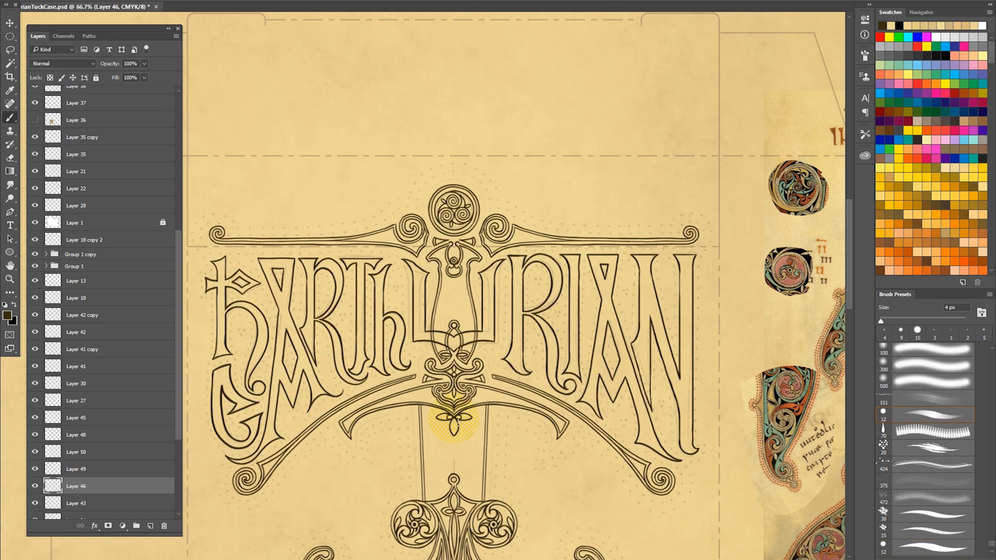
left_click(99, 205)
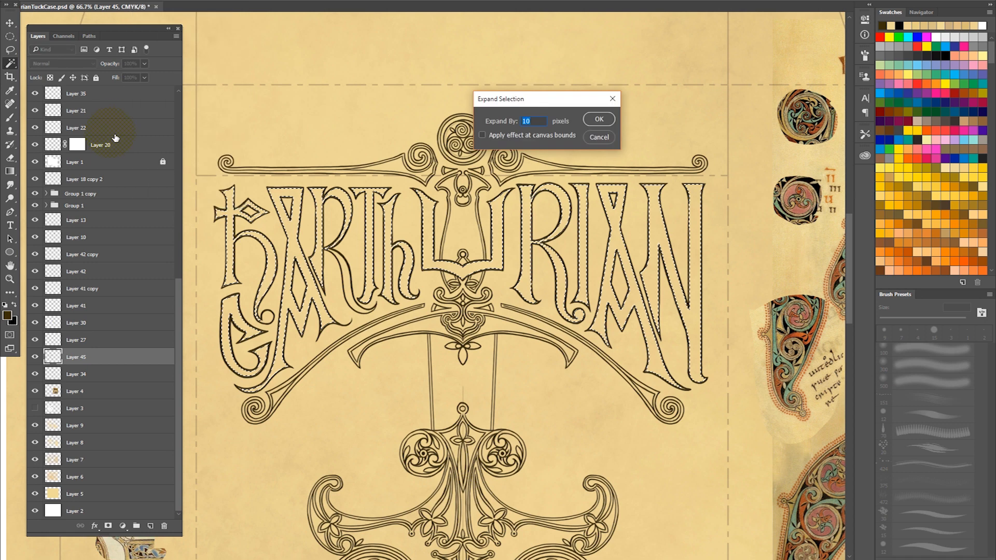
- Expand the letter selection by 10 px and fill the letters dark brown
left_click(597, 119)
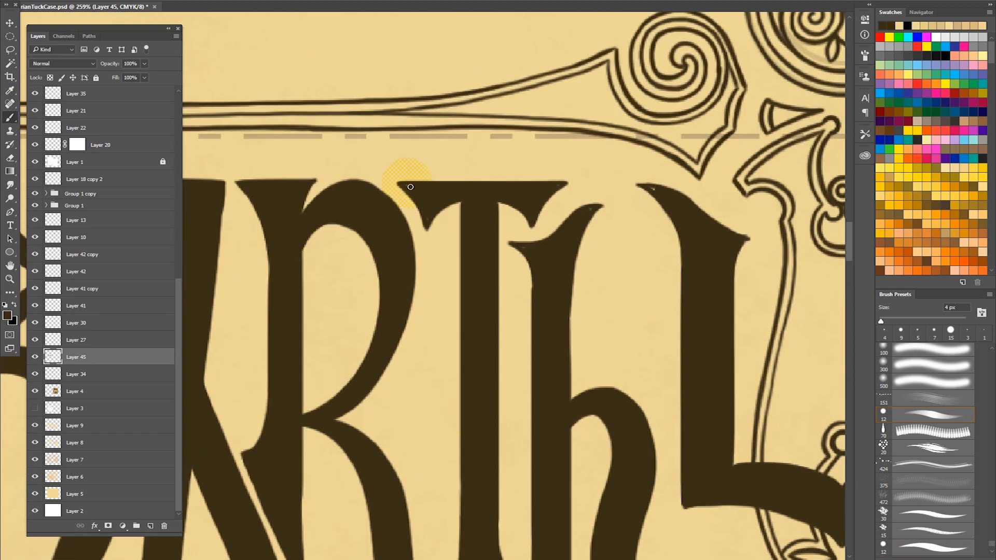
scroll("down", 3)
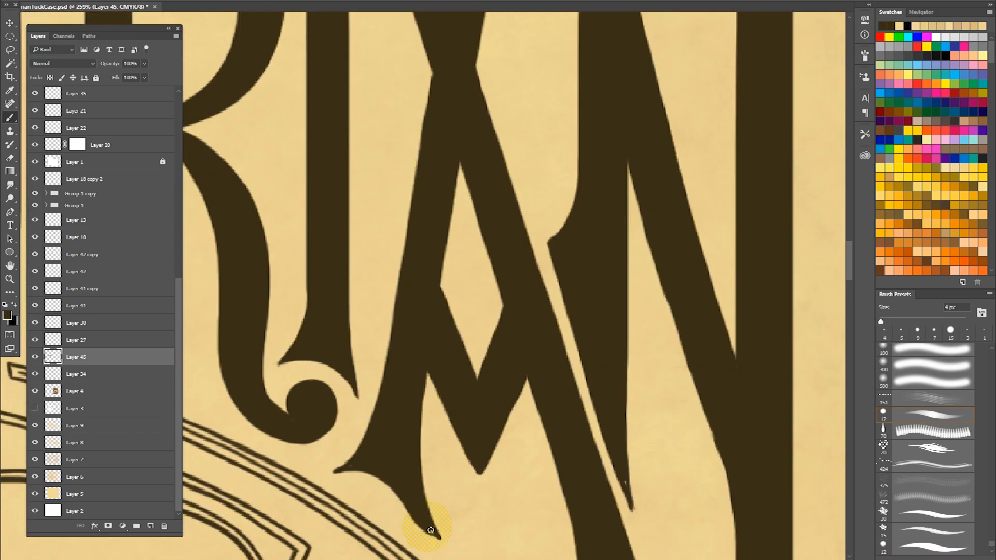